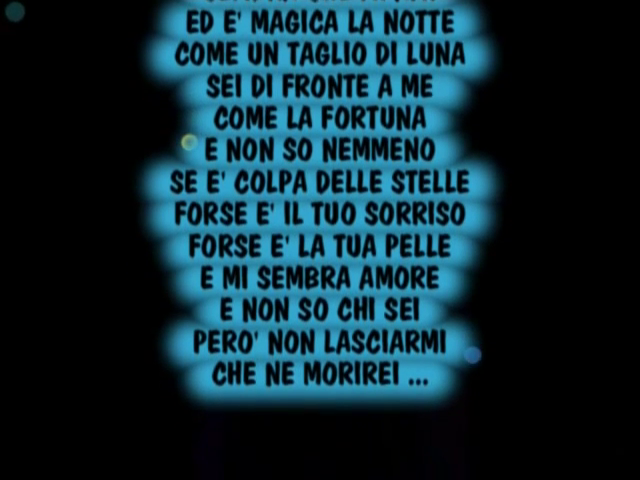
scroll("up", 3)
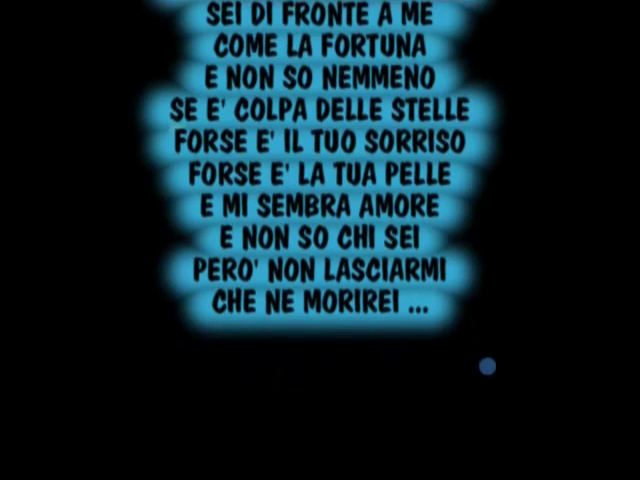
scroll("up", 3)
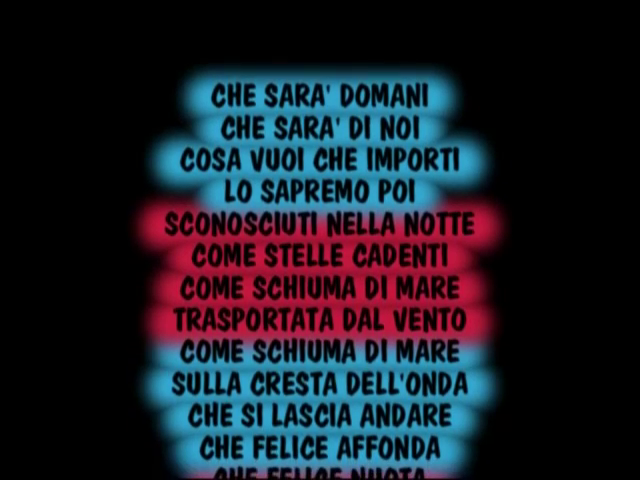
scroll("up", 3)
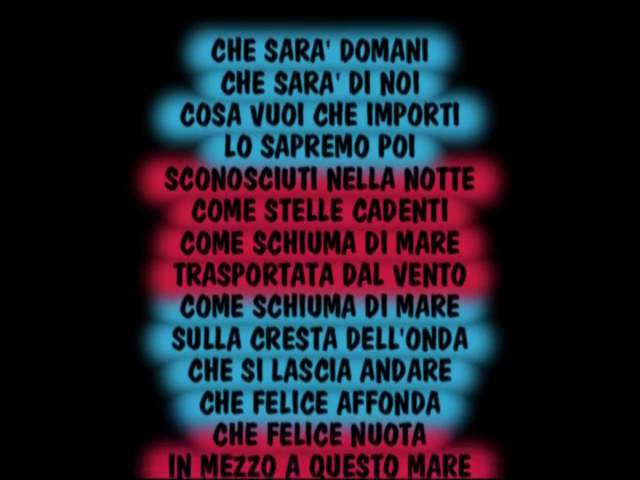